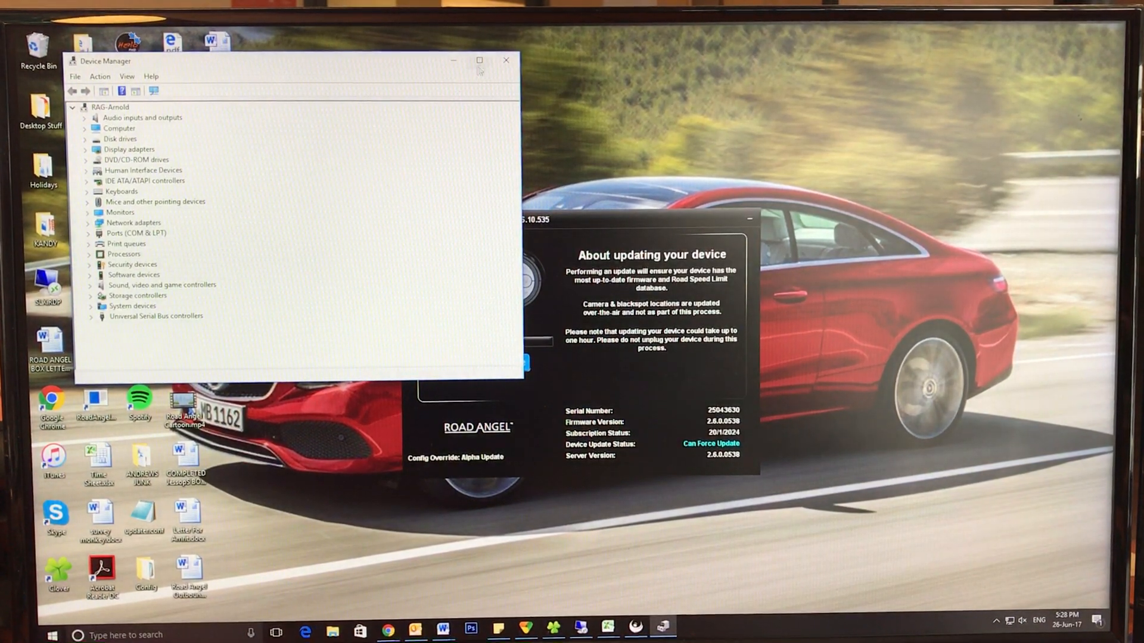
Maximize Device Manager and expand the Network adapters category
{"action": "left_click", "coordinate": [479, 61]}
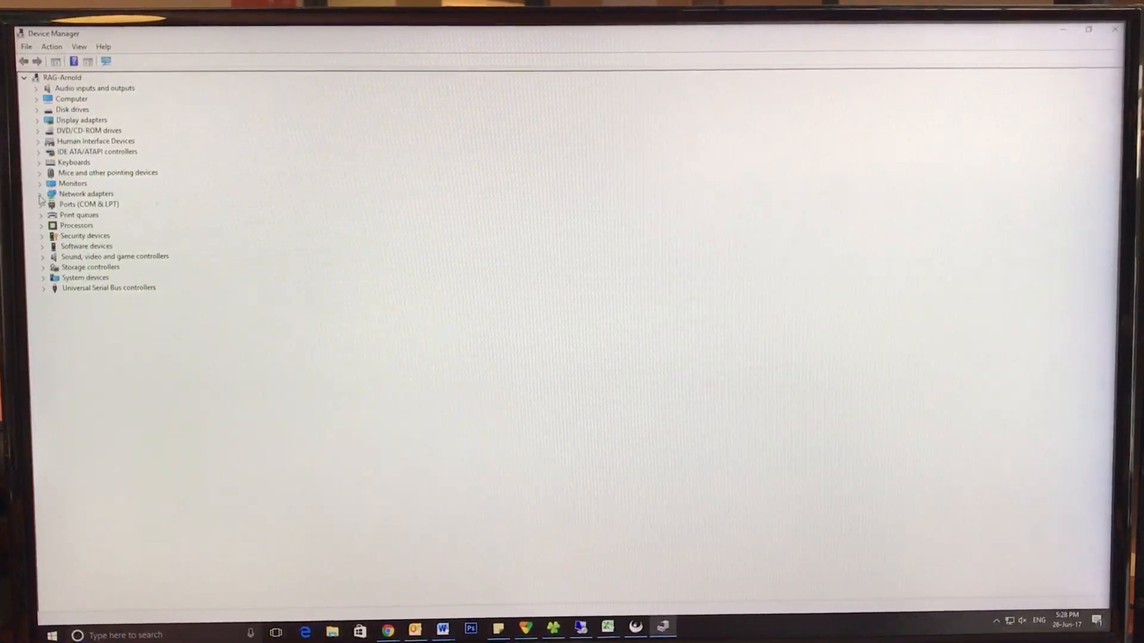
{"action": "left_click", "coordinate": [42, 194]}
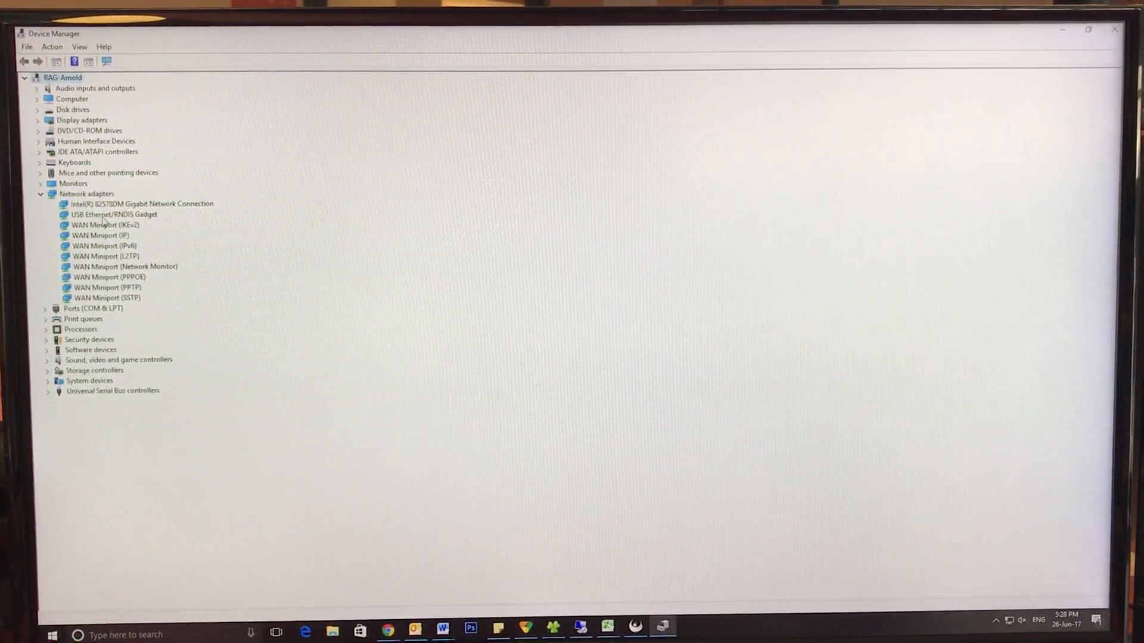
Select the USB Ethernet/RNDIS Gadget device under Network adapters
{"action": "left_click", "coordinate": [114, 215]}
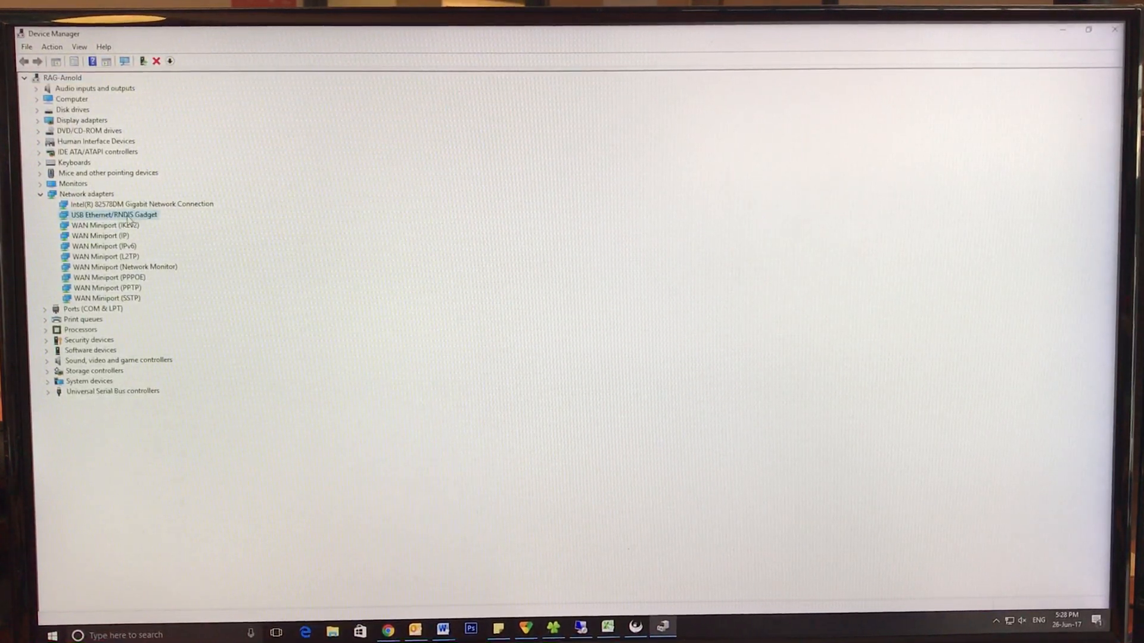
Show the context menu with Update driver for the USB Ethernet/RNDIS Gadget
{"action": "right_click", "coordinate": [111, 214]}
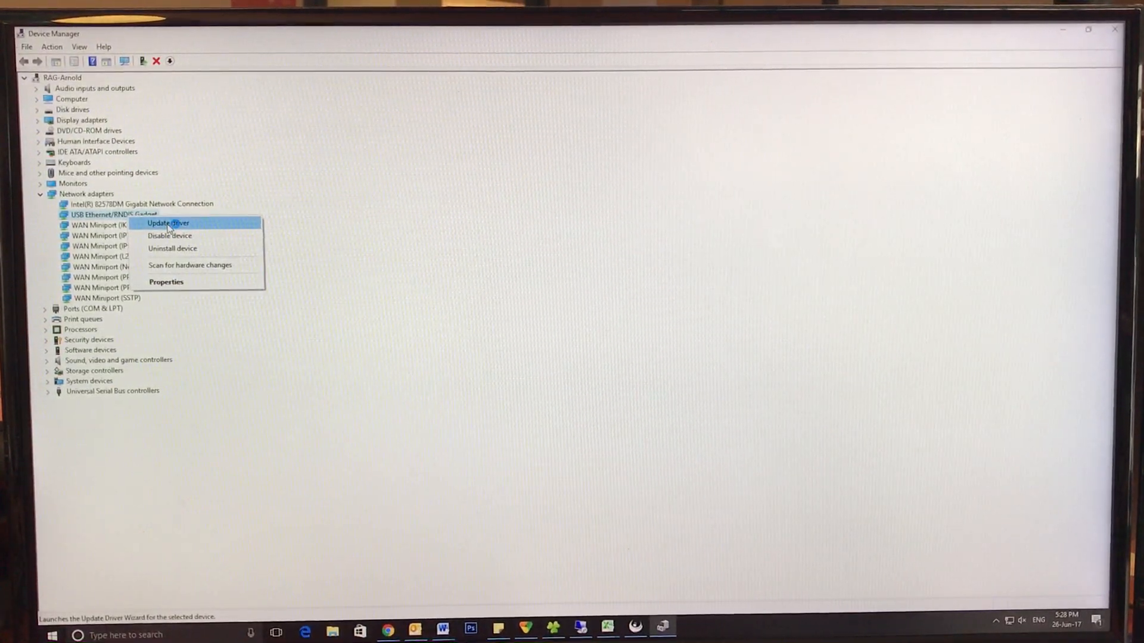
{"action": "mouse_move", "coordinate": [175, 218]}
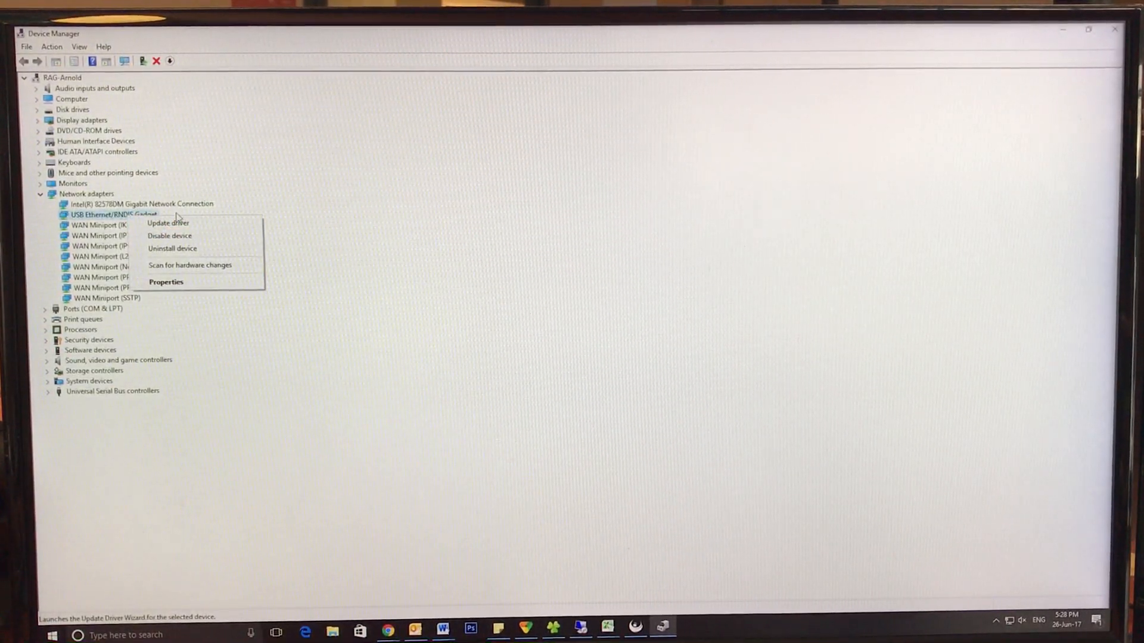
{"action": "mouse_move", "coordinate": [167, 223]}
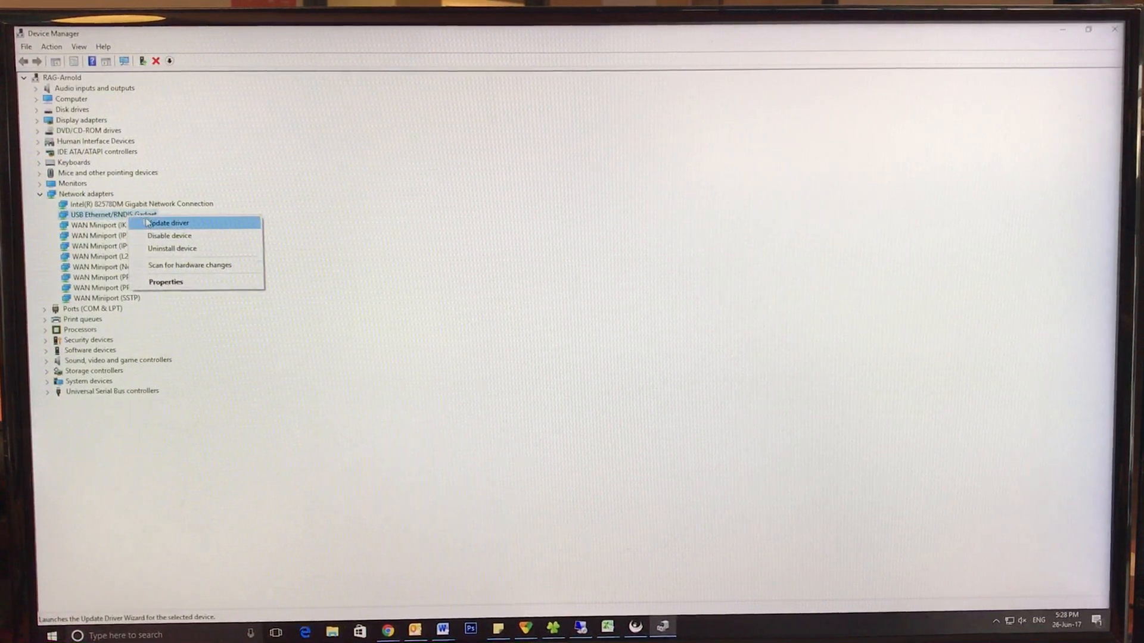
{"action": "mouse_move", "coordinate": [385, 240]}
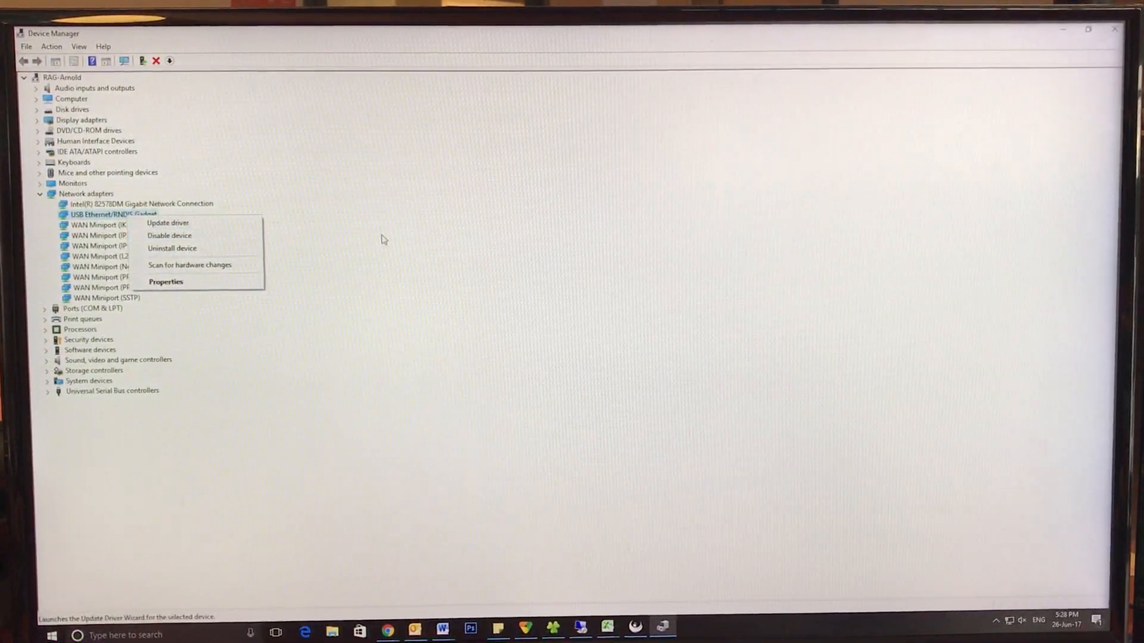